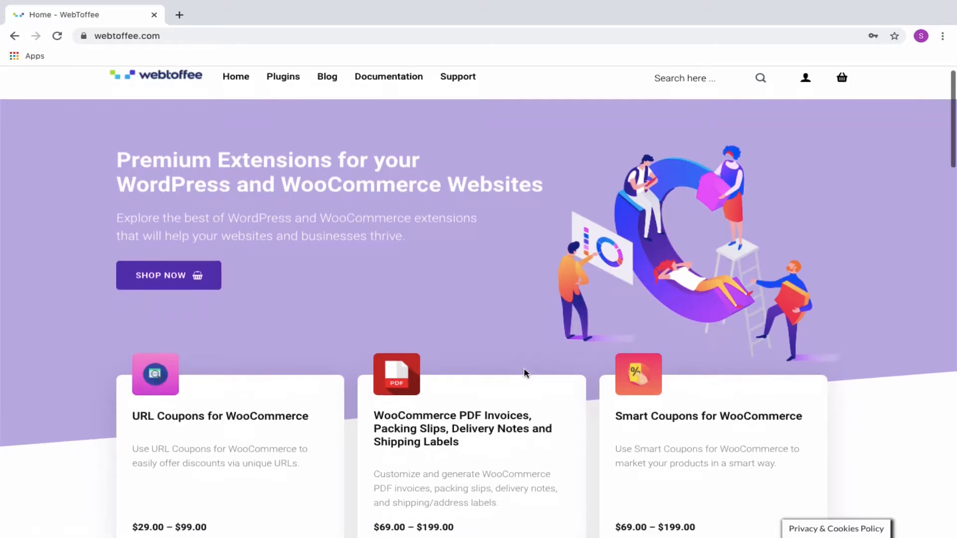
# - Reach the Smart Coupons for WooCommerce card on webtoffee.com and follow it to the store's plugins list
pyautogui.scroll(-3)
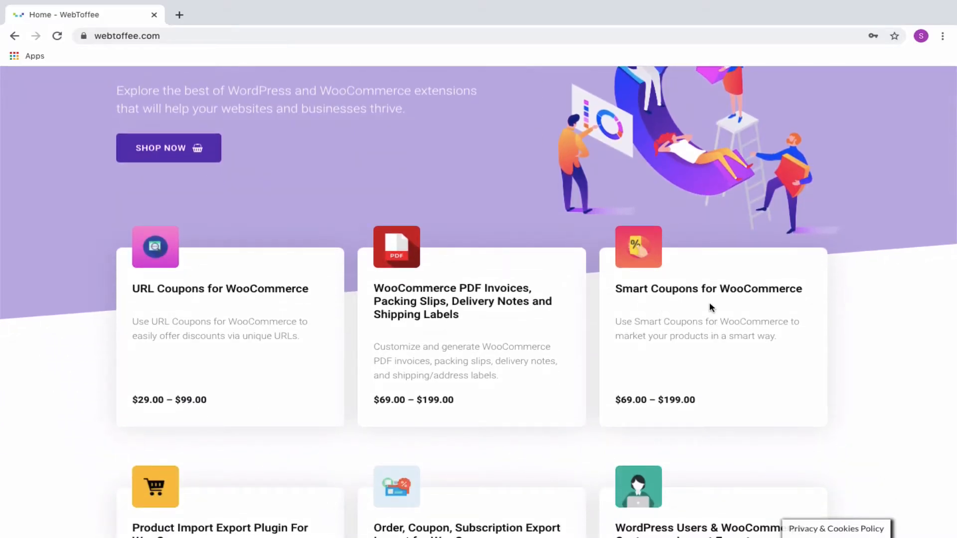
pyautogui.click(708, 289)
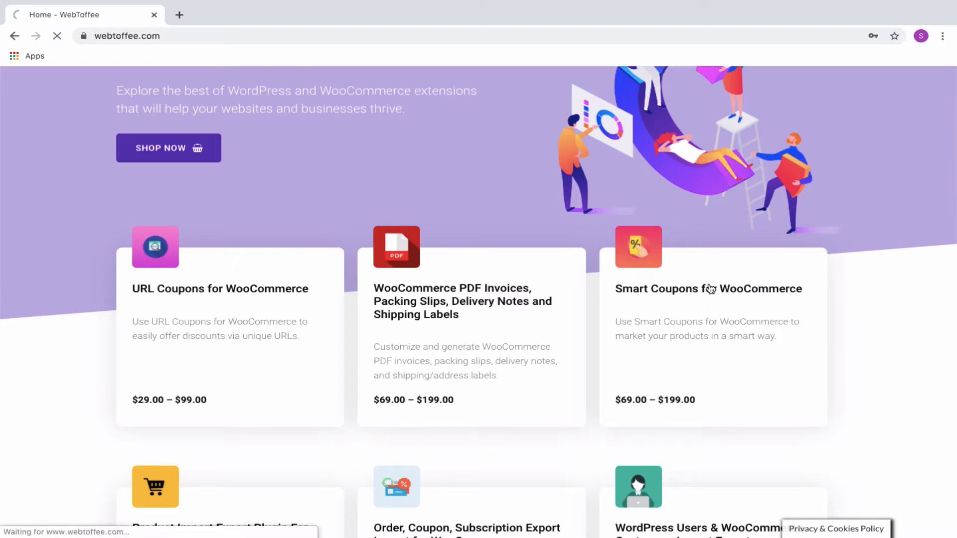
pyautogui.click(708, 289)
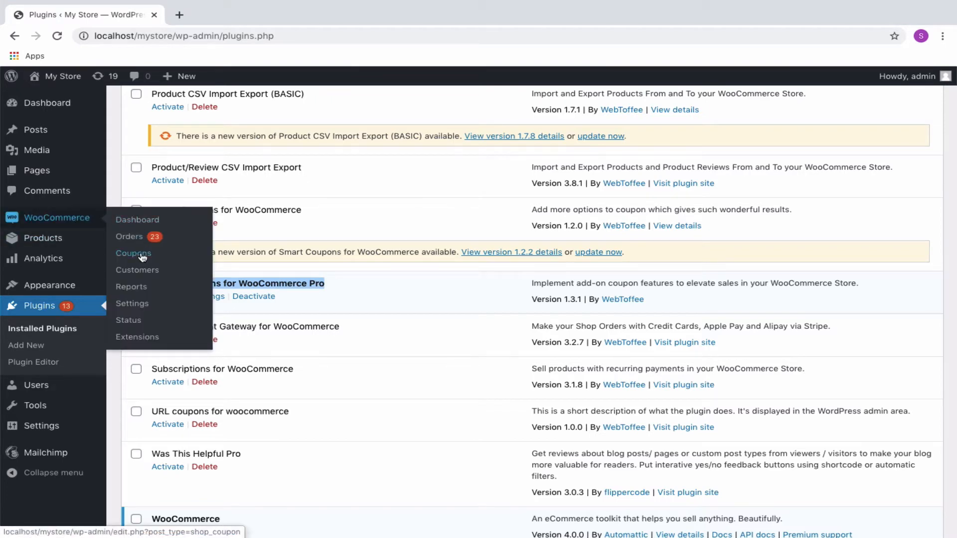
# - Go to WooCommerce Coupons and begin adding a new coupon
pyautogui.click(132, 252)
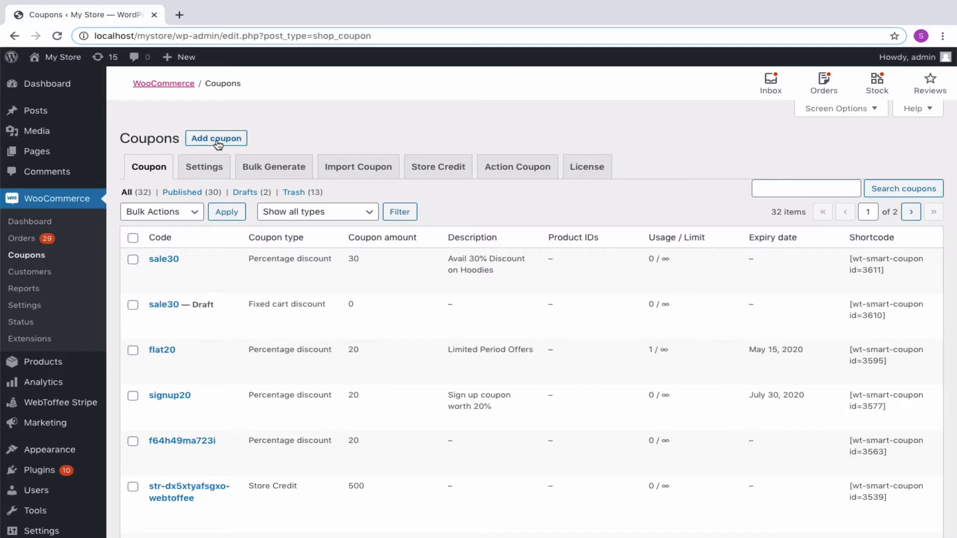
pyautogui.click(216, 138)
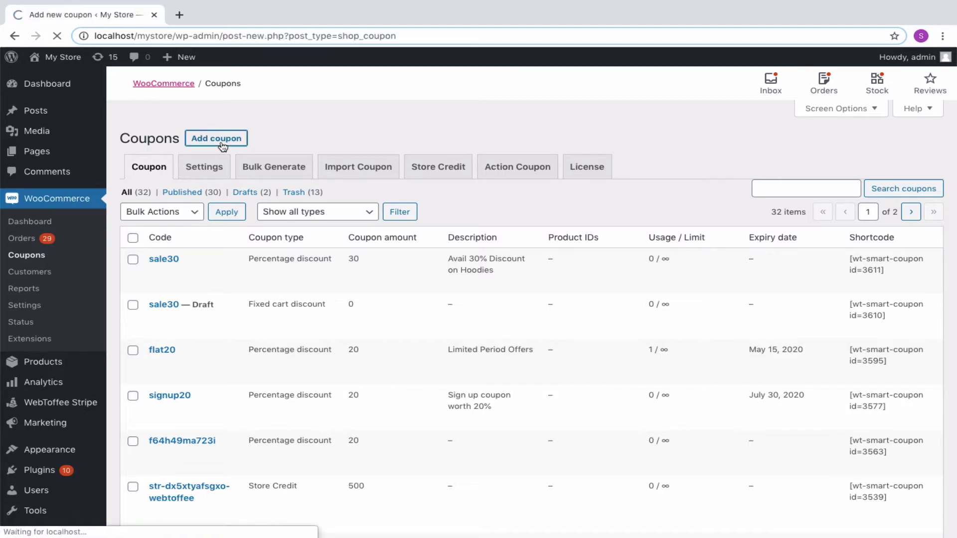
# - Enter coupon code get20off with description 'Pay with Stripe to avail 20% discount coupon'
pyautogui.click(216, 138)
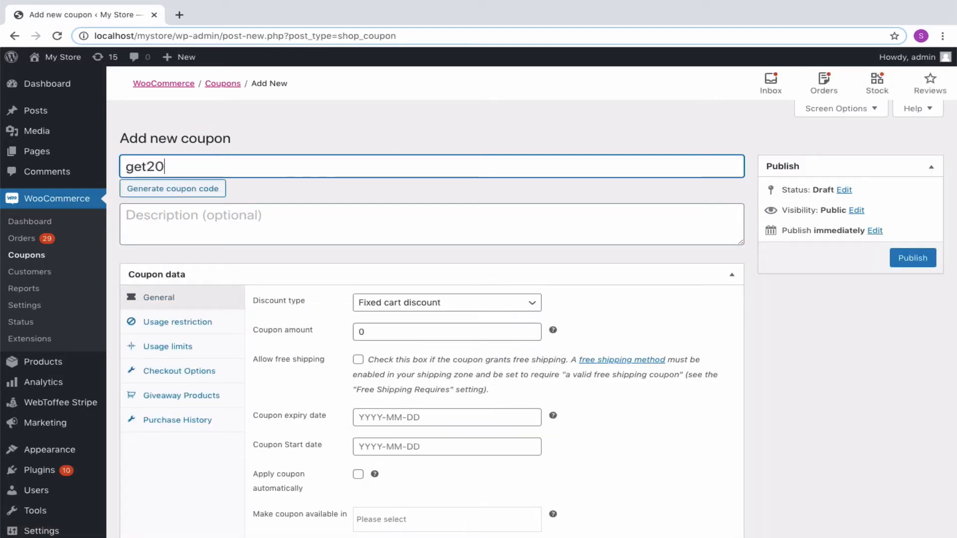
pyautogui.write('off')
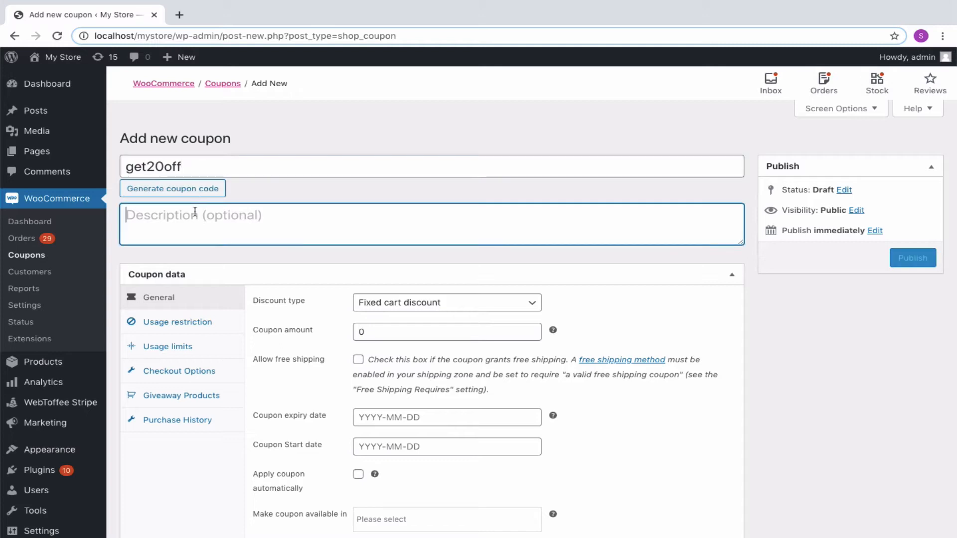
pyautogui.write('Pay with Stripe to avail 20% discount coupon')
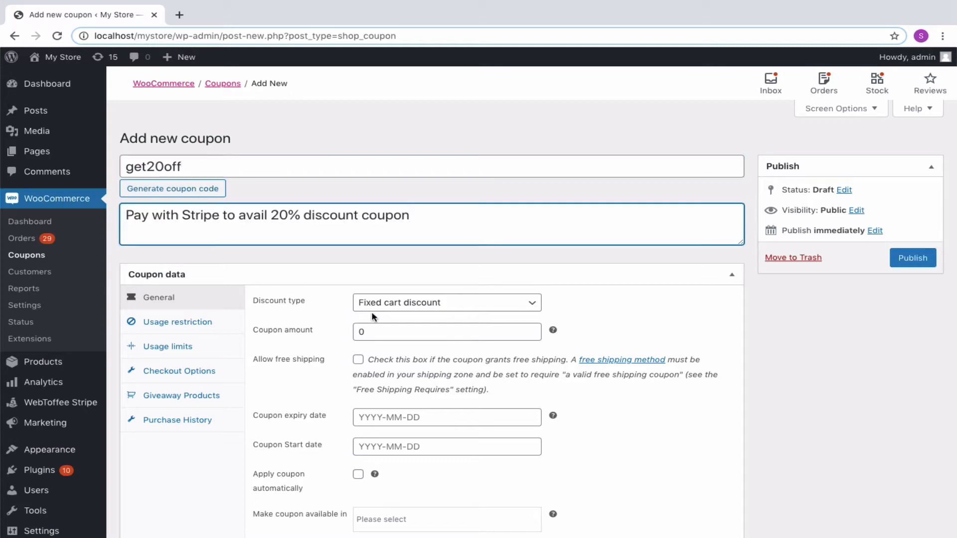
# - Make it a Percentage discount of 20 and make it available in Checkout and Cart
pyautogui.click(446, 302)
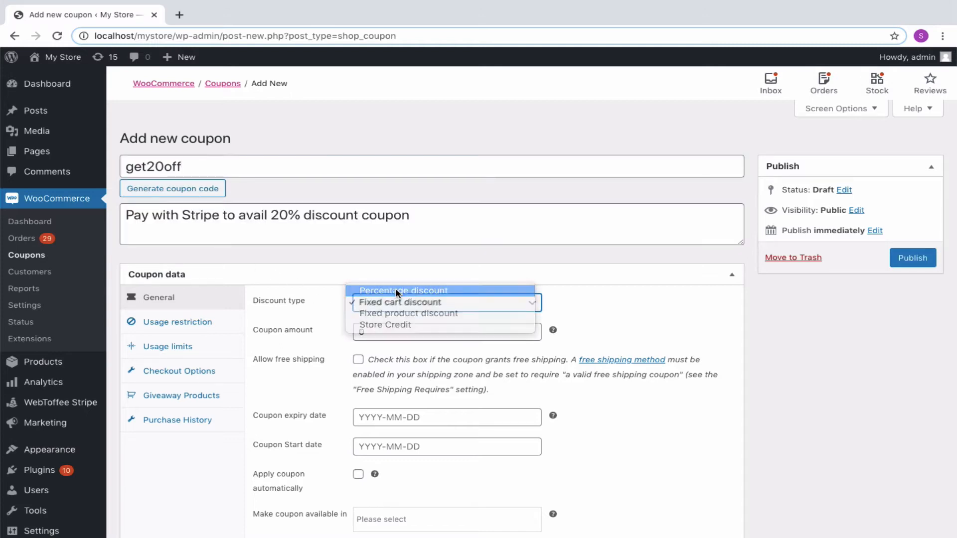
pyautogui.click(401, 290)
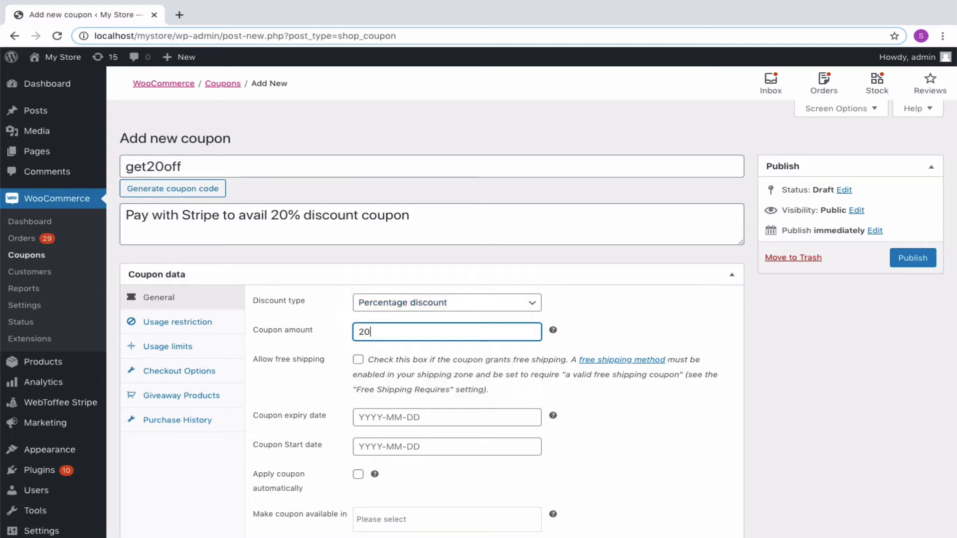
pyautogui.scroll(-3)
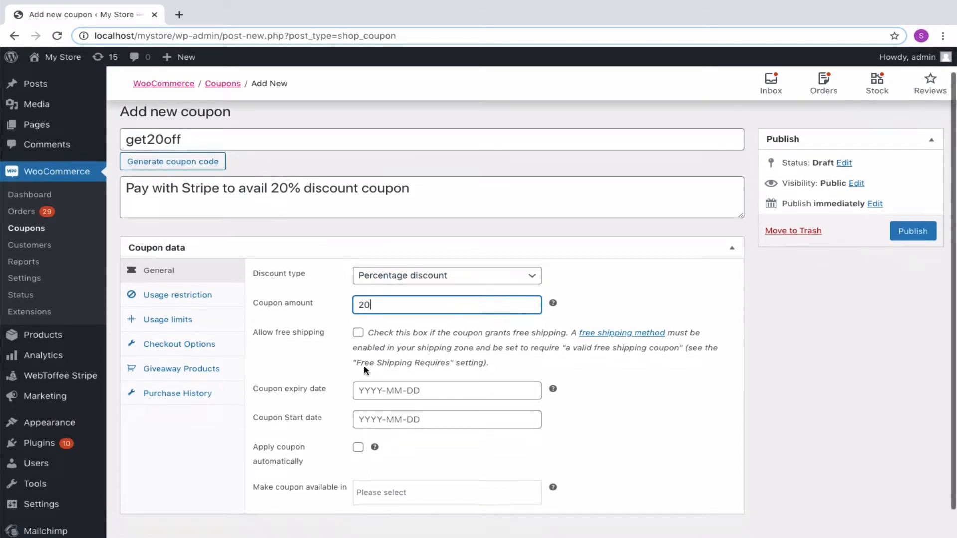
pyautogui.click(447, 493)
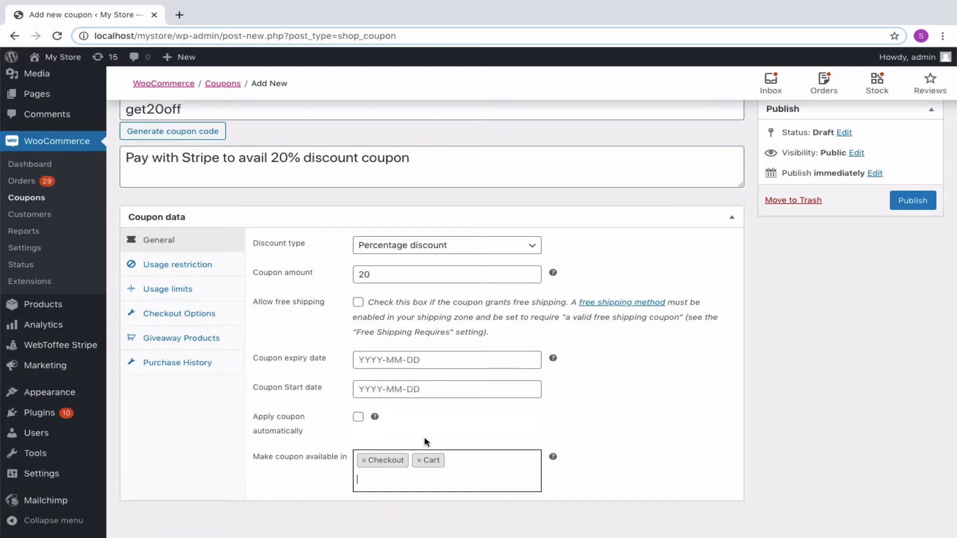
pyautogui.moveTo(305, 382)
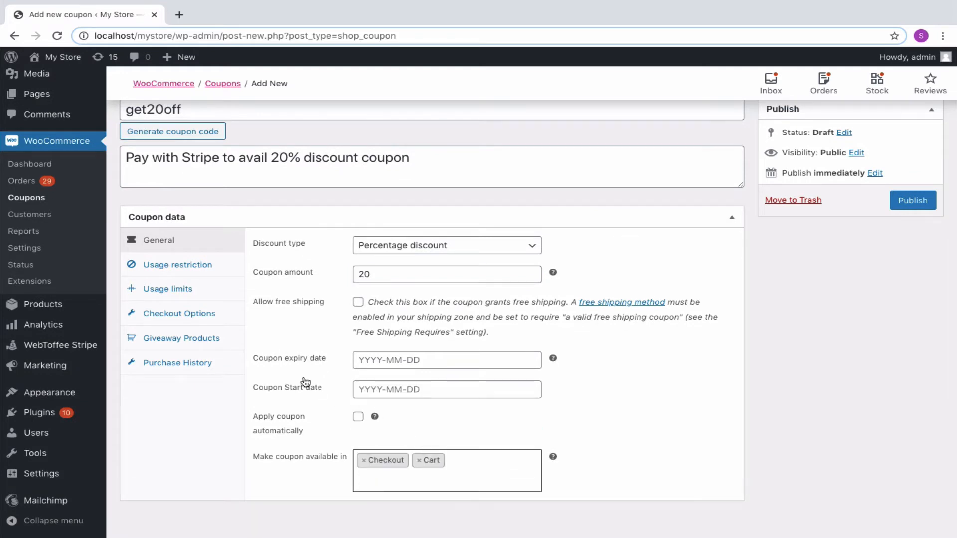
# - Under Checkout Options, limit the coupon's payment methods to Pay with Stripe
pyautogui.click(178, 313)
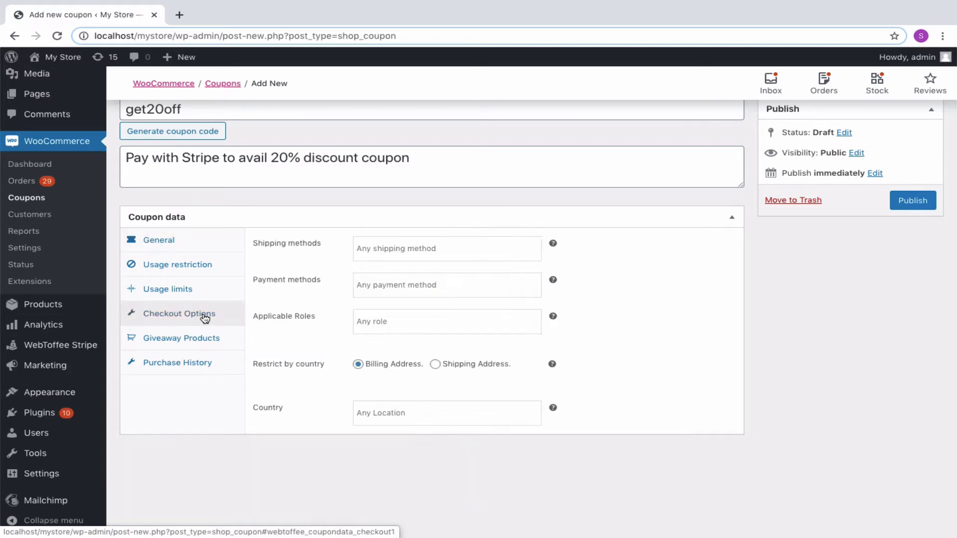
pyautogui.moveTo(295, 253)
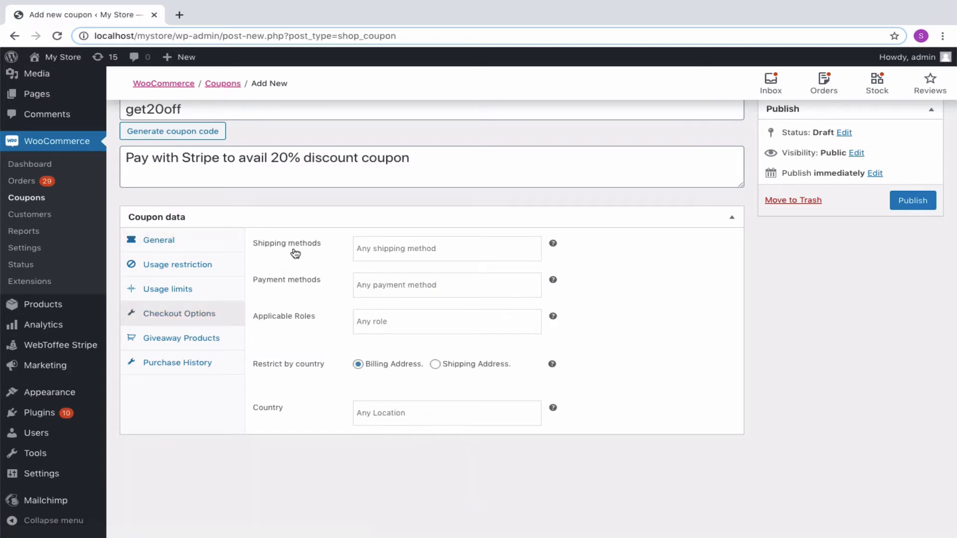
pyautogui.moveTo(280, 328)
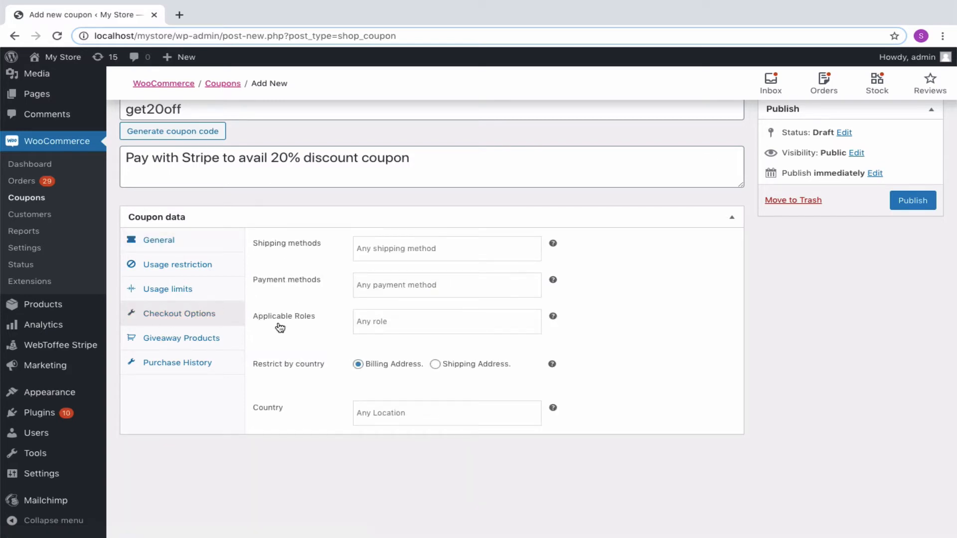
pyautogui.moveTo(282, 376)
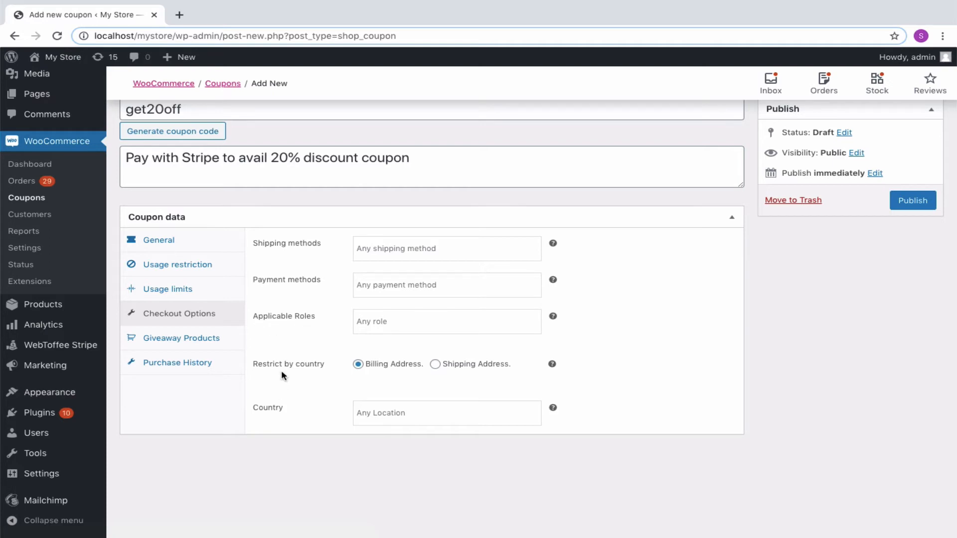
pyautogui.moveTo(295, 349)
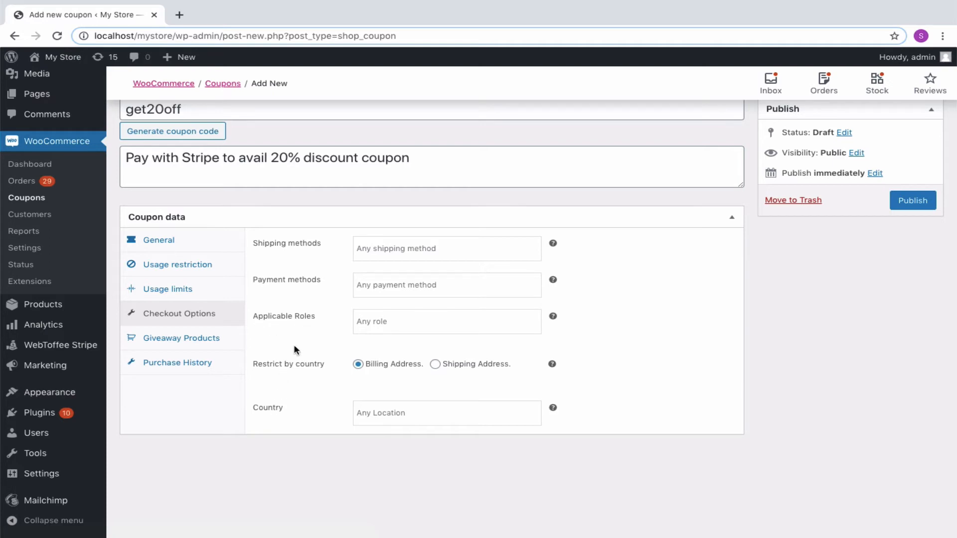
pyautogui.moveTo(402, 285)
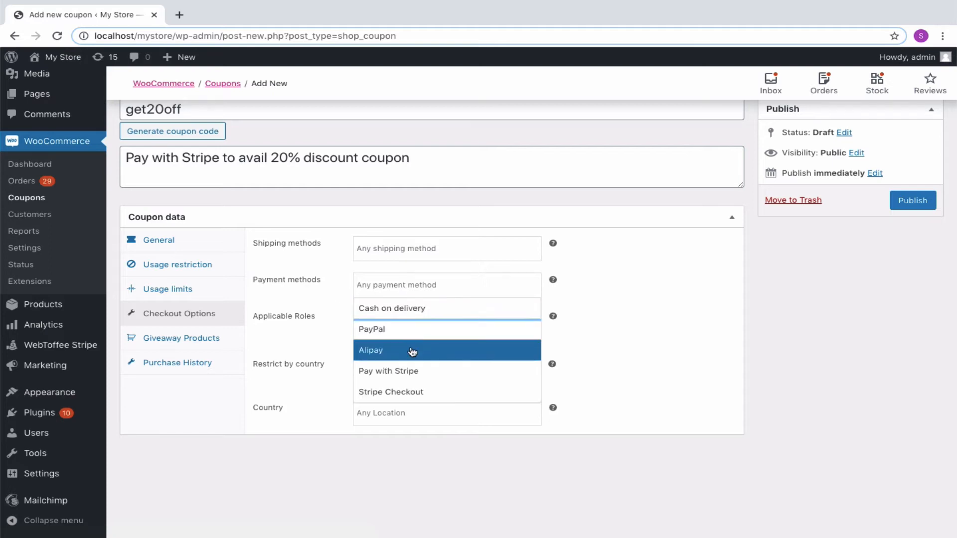
pyautogui.moveTo(407, 392)
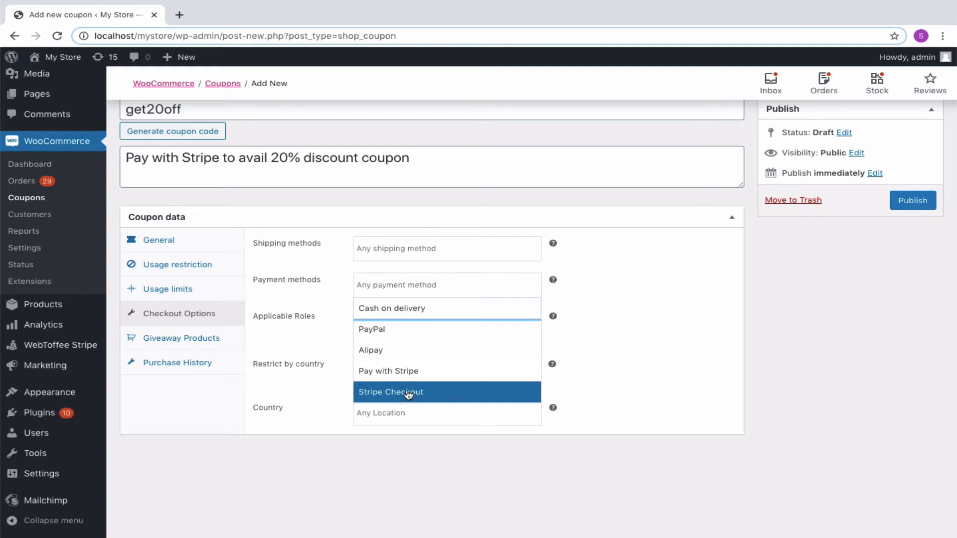
pyautogui.moveTo(411, 371)
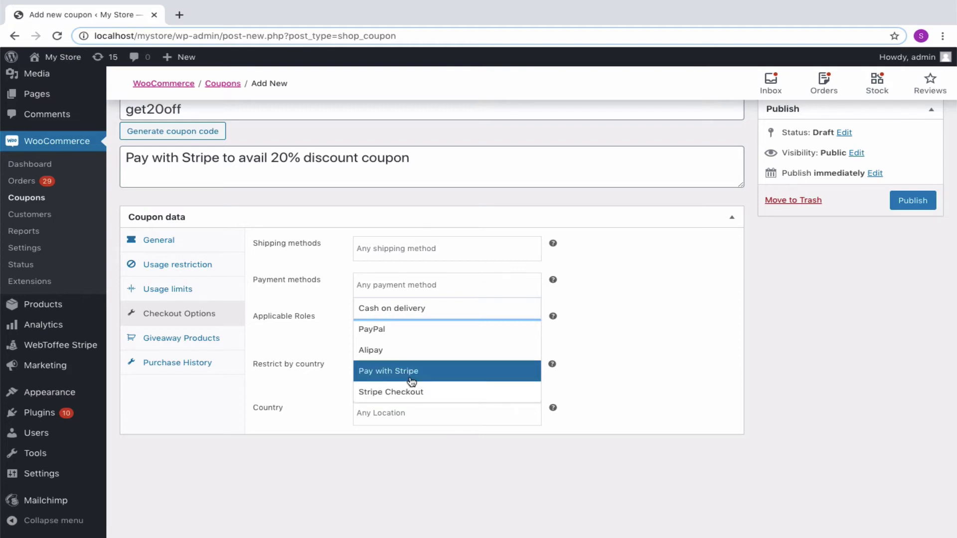
pyautogui.click(388, 371)
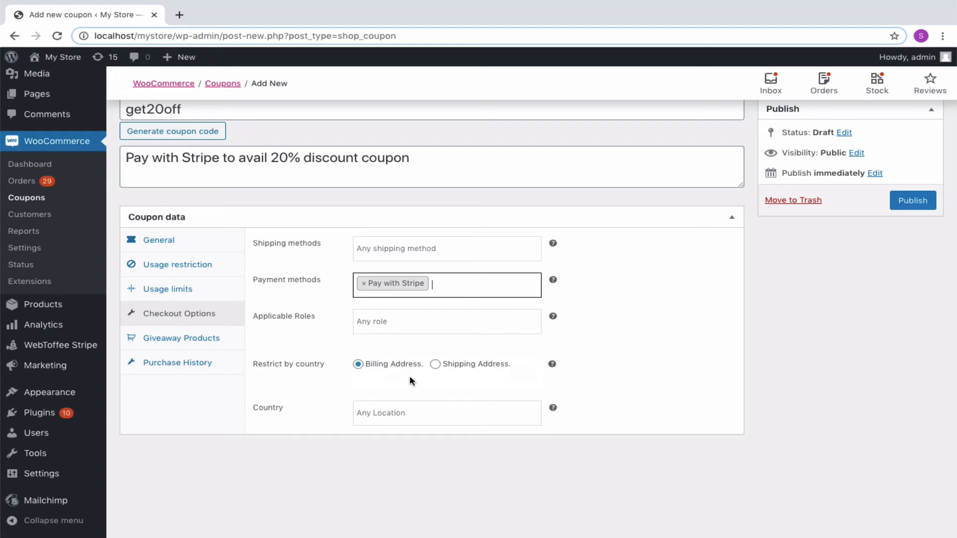
pyautogui.moveTo(167, 289)
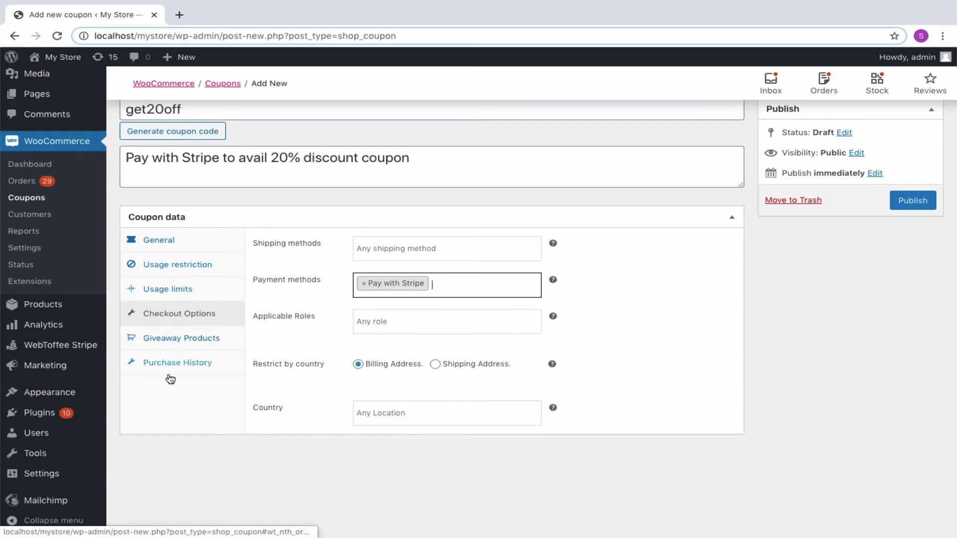
pyautogui.moveTo(933, 192)
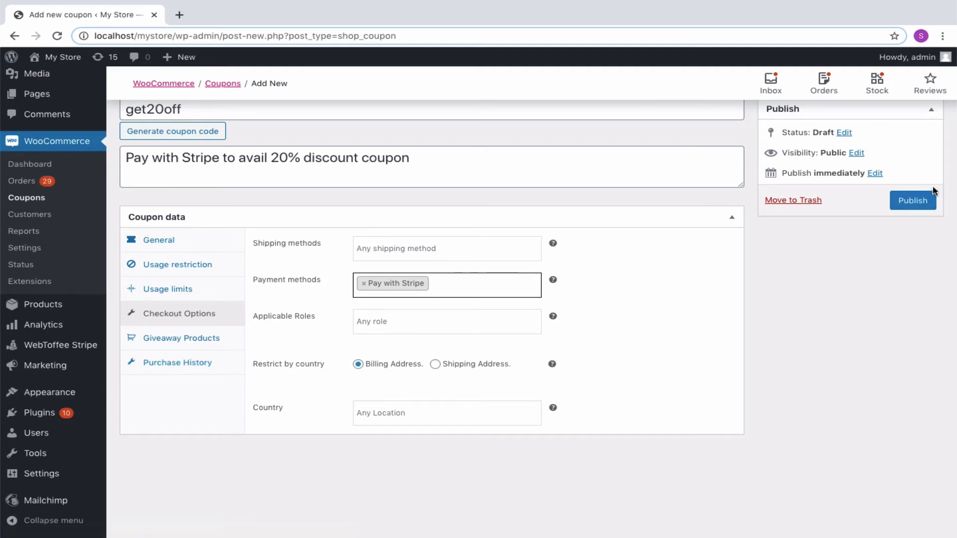
# - Publish get20off and move to the storefront with a $42.00 Hoodies item in the cart
pyautogui.click(912, 200)
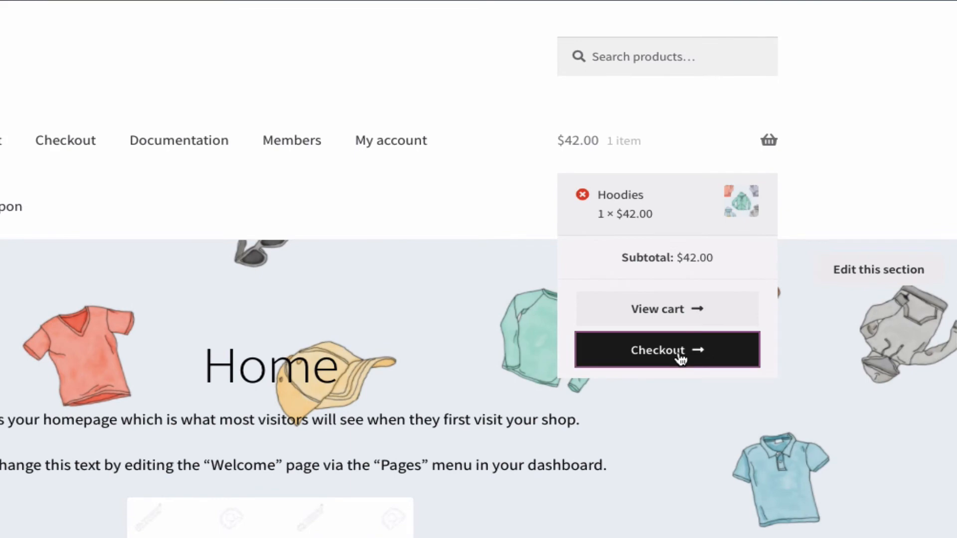
# - Proceed to checkout for the Hoodies order, where the get20off coupon card is offered
pyautogui.click(666, 350)
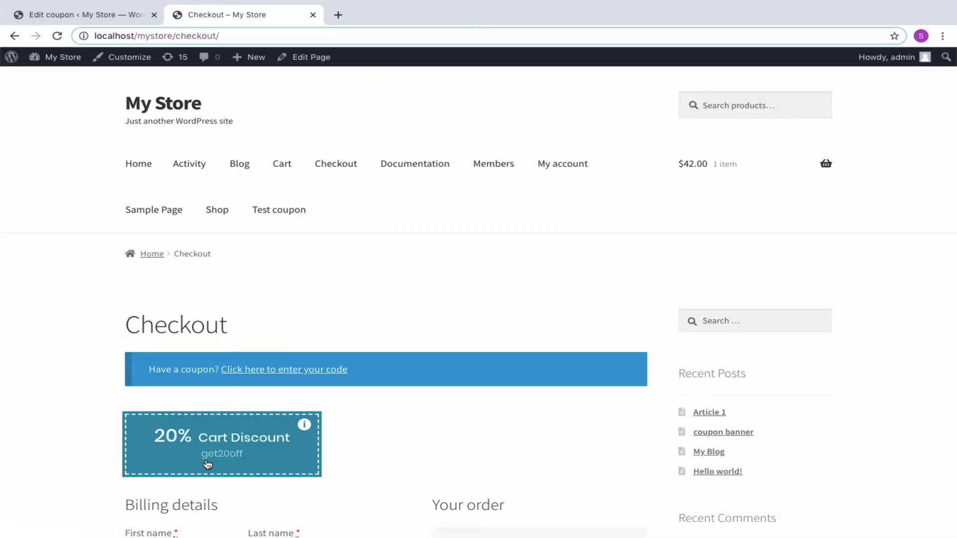
pyautogui.moveTo(303, 425)
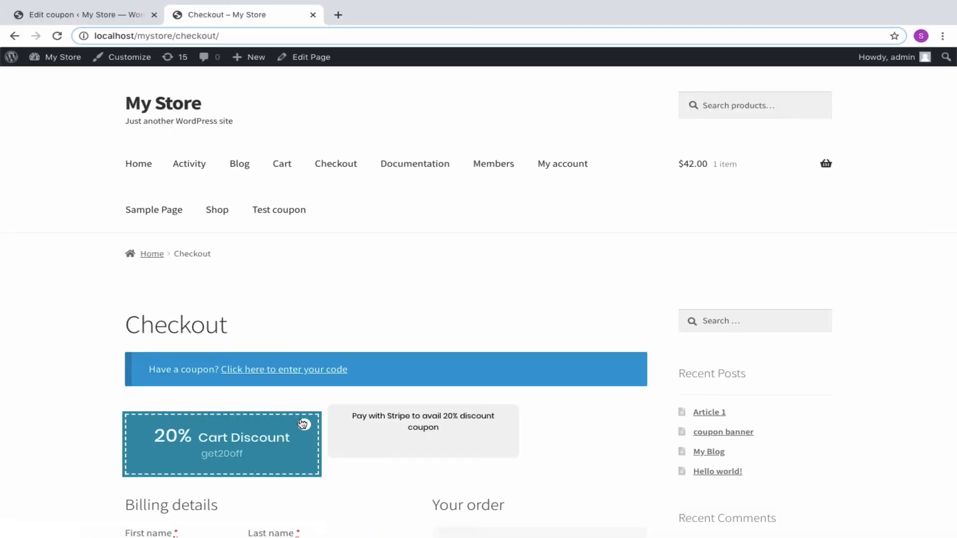
pyautogui.moveTo(361, 445)
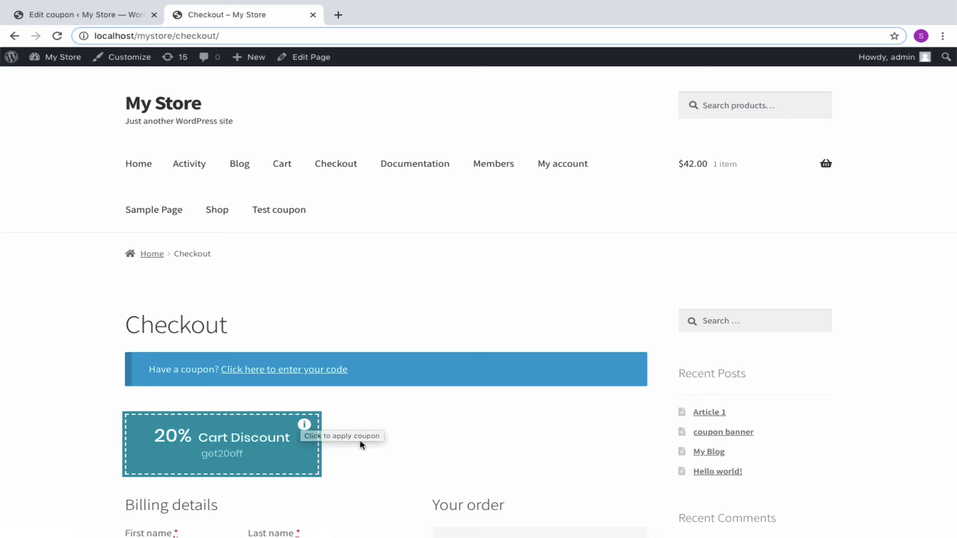
# - Select PayPal as payment and see get20off refused as invalid for that method
pyautogui.scroll(-3)
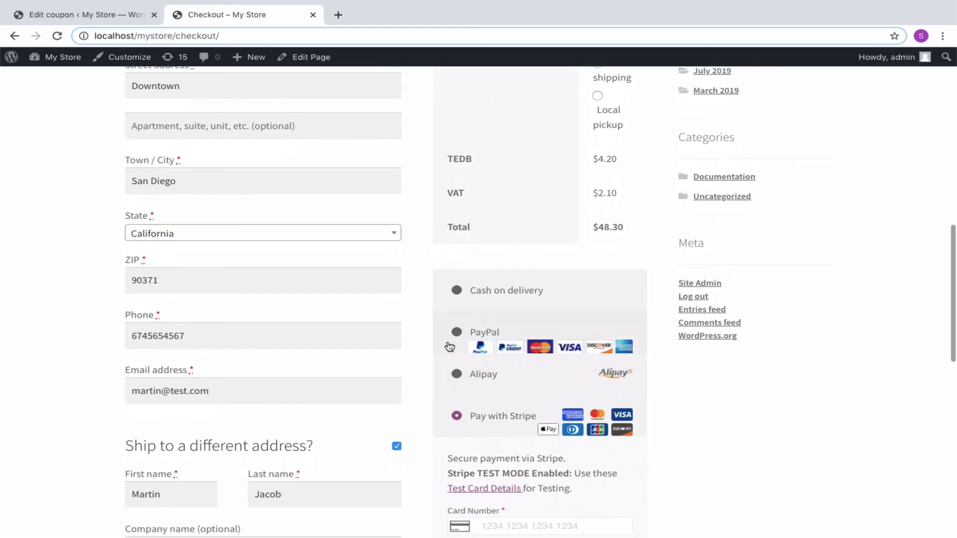
pyautogui.click(456, 332)
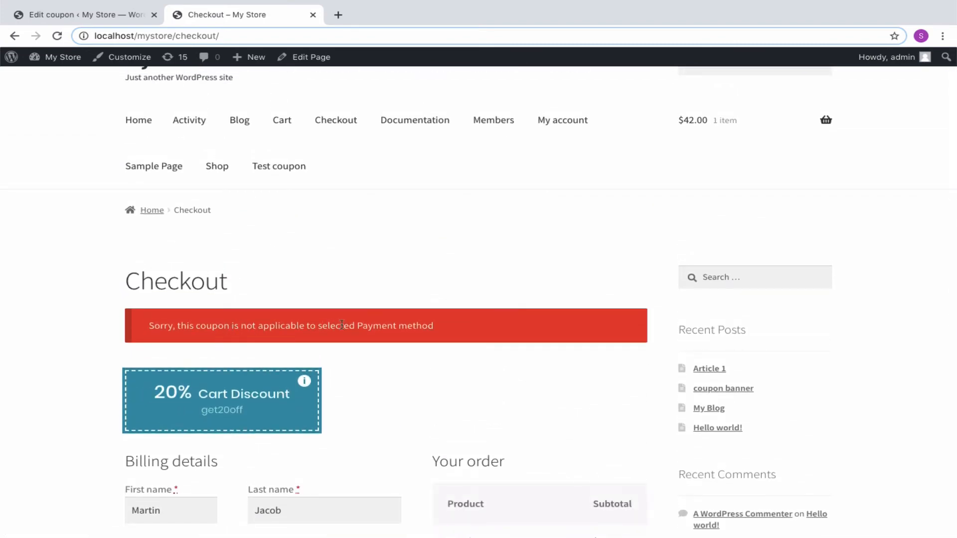
pyautogui.moveTo(403, 357)
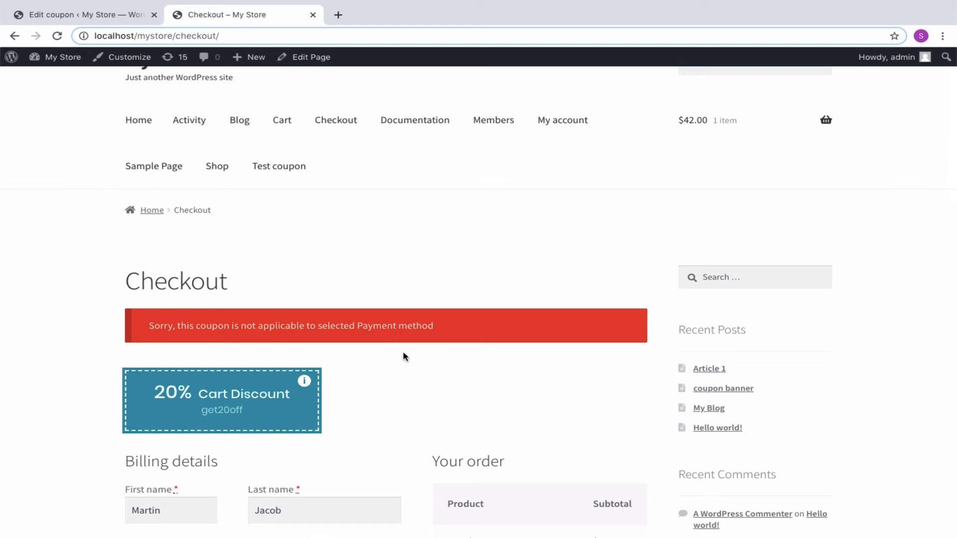
# - Select Pay with Stripe and apply get20off, taking $8.40 off for a $38.64 total
pyautogui.scroll(-3)
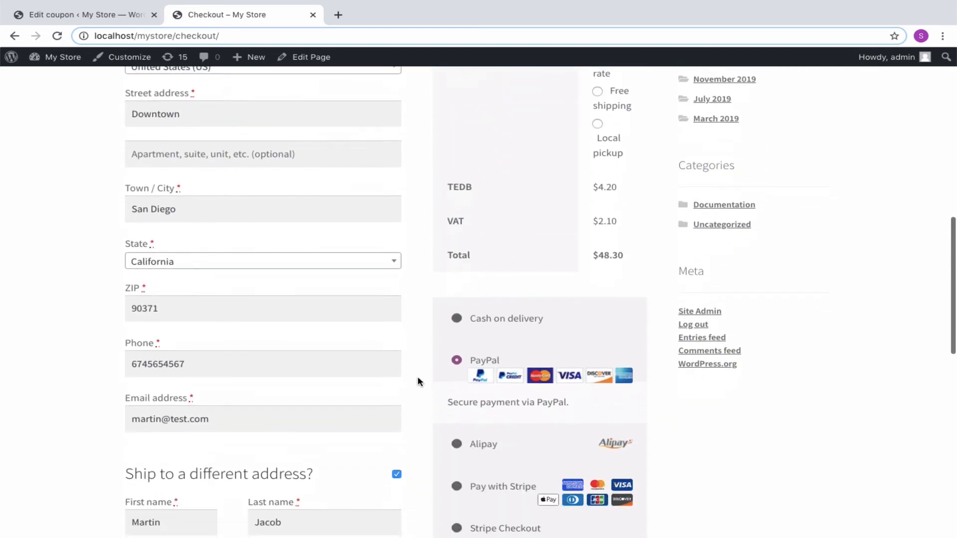
pyautogui.scroll(-3)
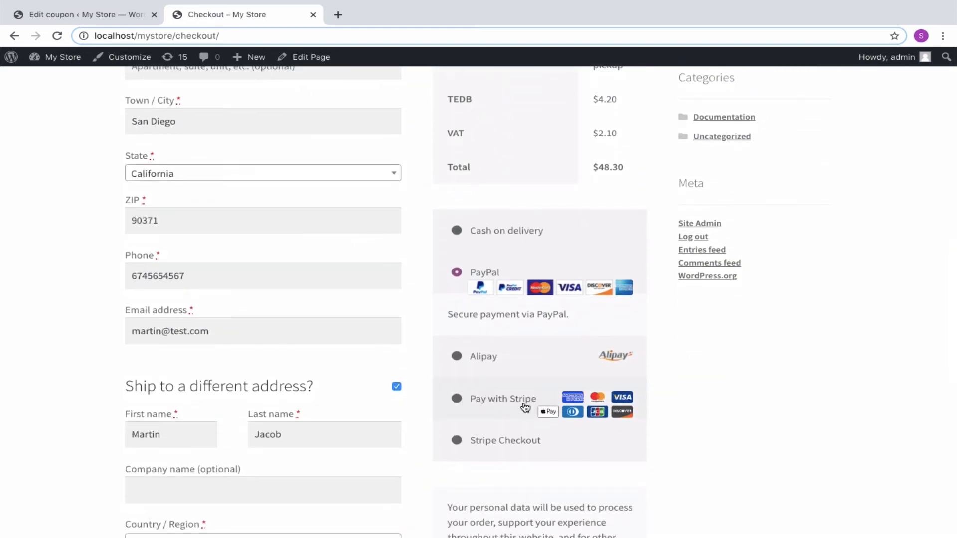
pyautogui.click(455, 398)
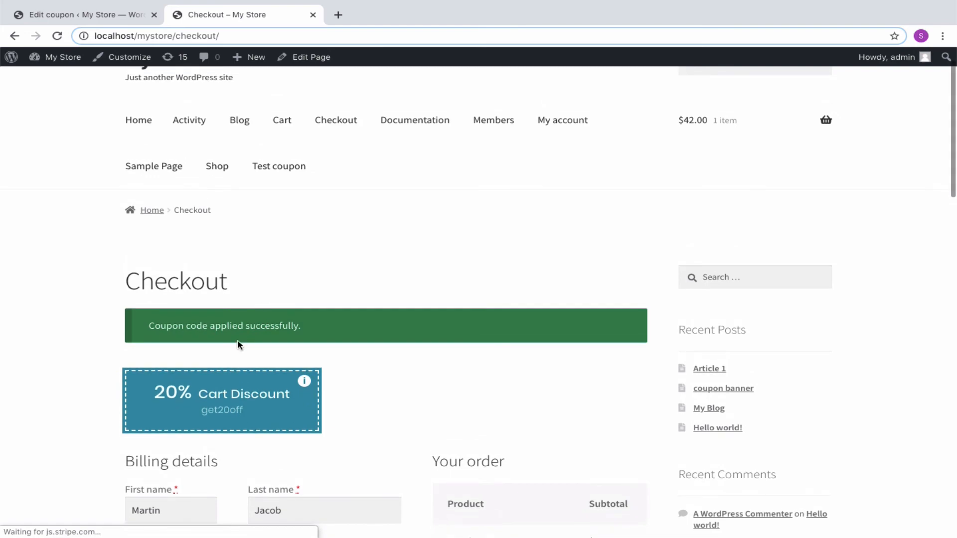
pyautogui.moveTo(298, 346)
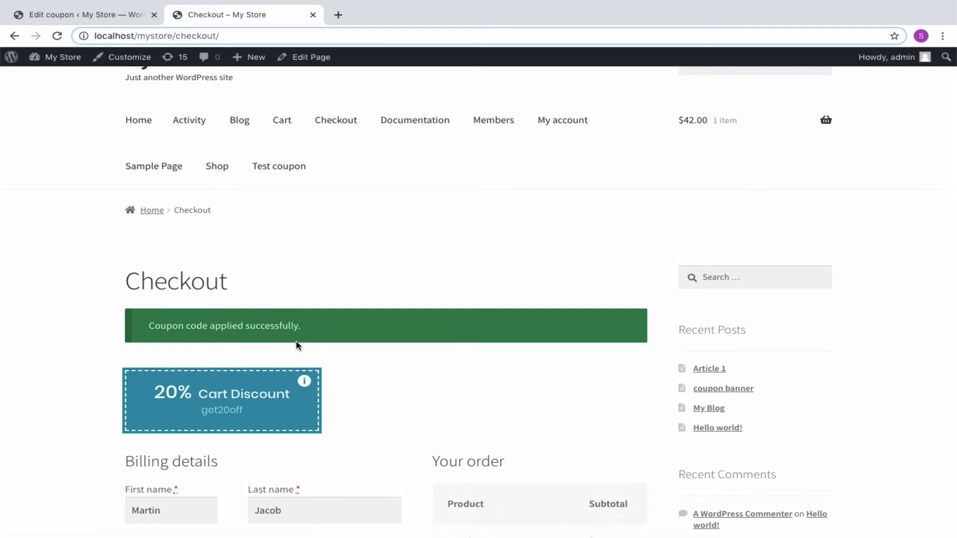
pyautogui.scroll(-3)
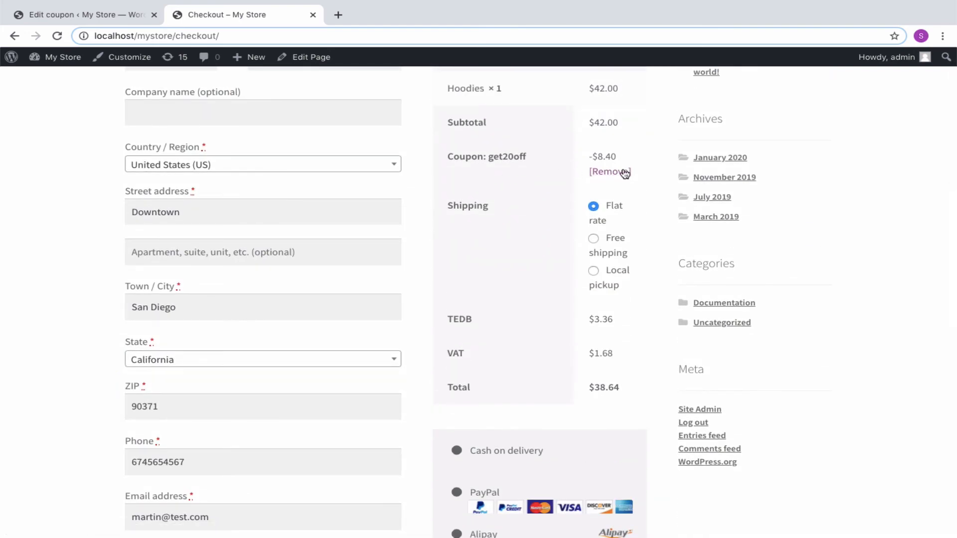
pyautogui.scroll(-3)
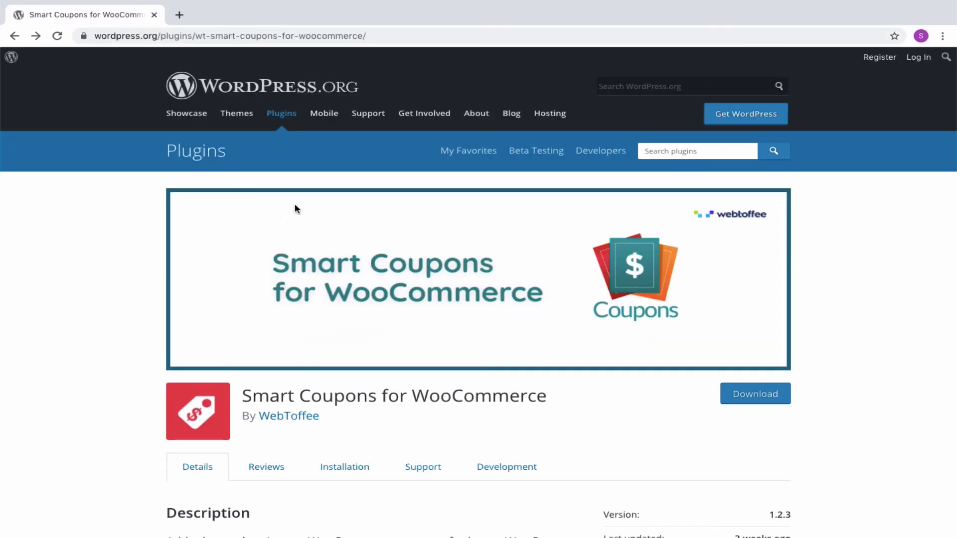
pyautogui.moveTo(323, 436)
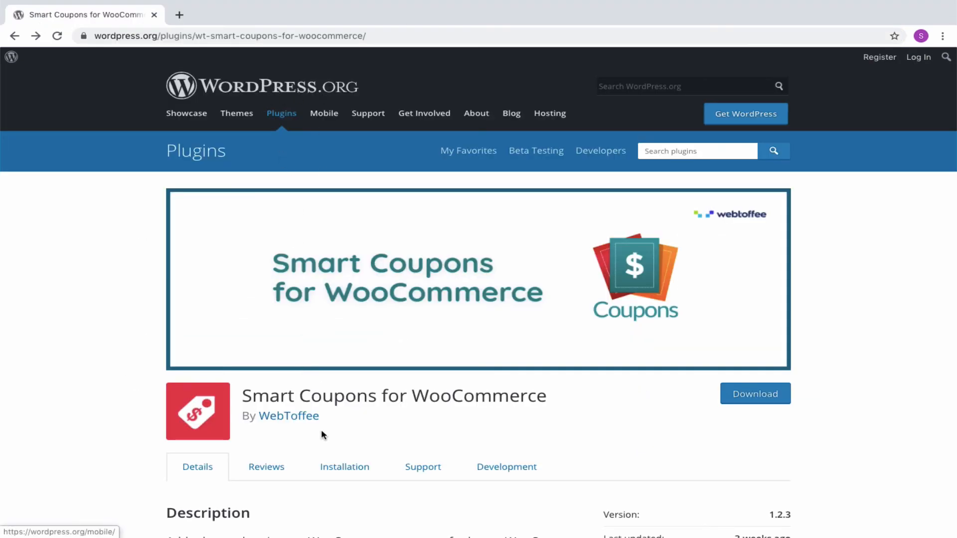
pyautogui.moveTo(754, 394)
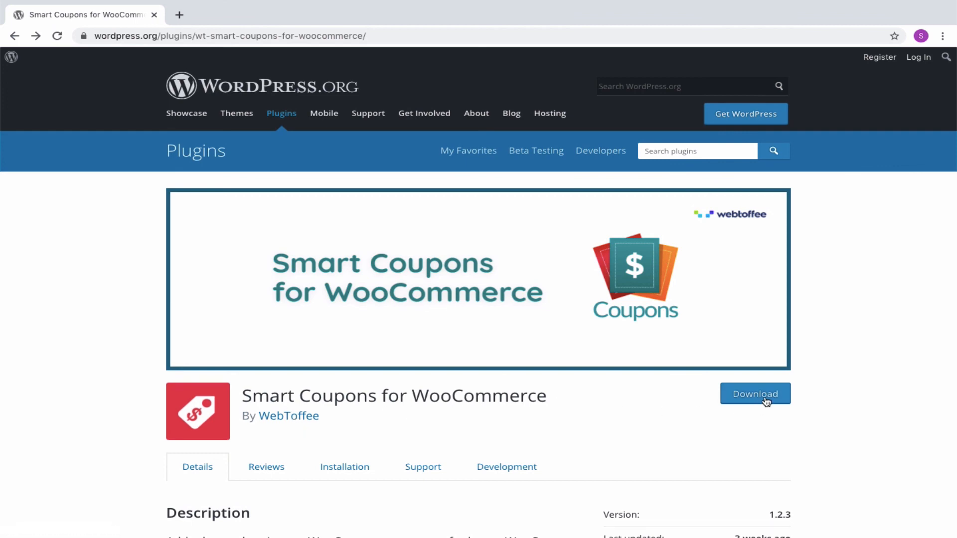